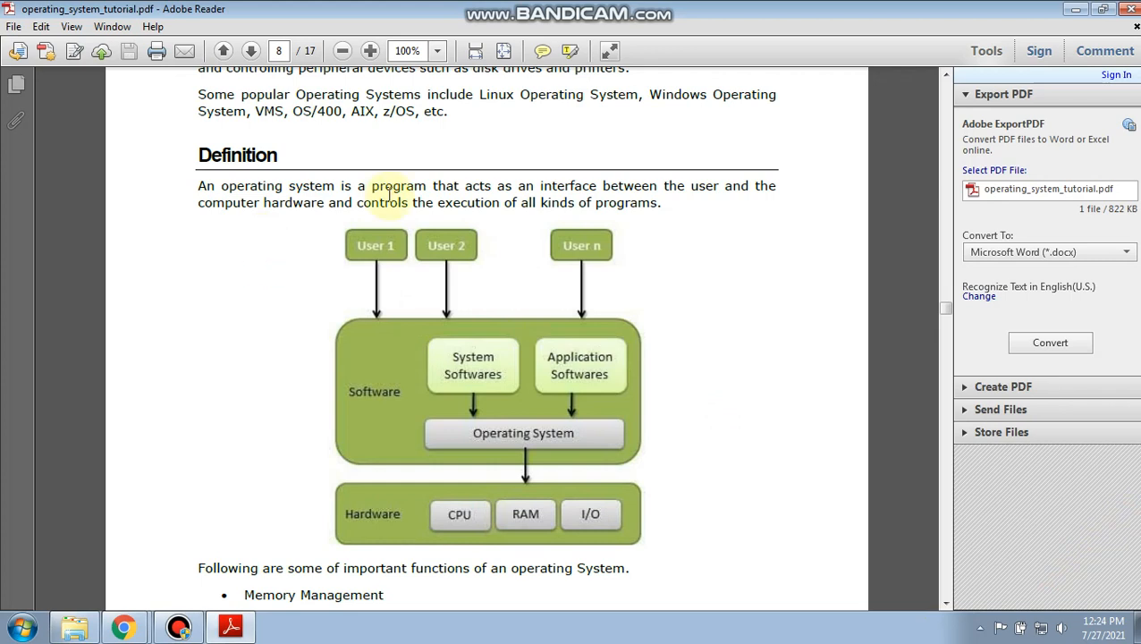
{"action": "mouse_move", "coordinate": [551, 247]}
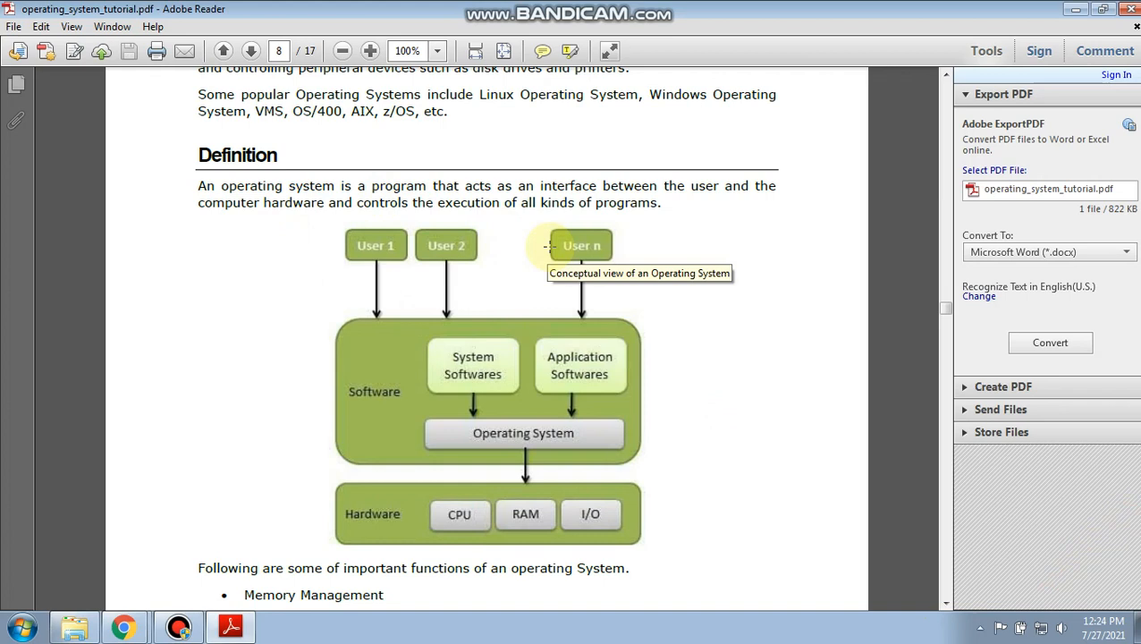
{"action": "mouse_move", "coordinate": [713, 284]}
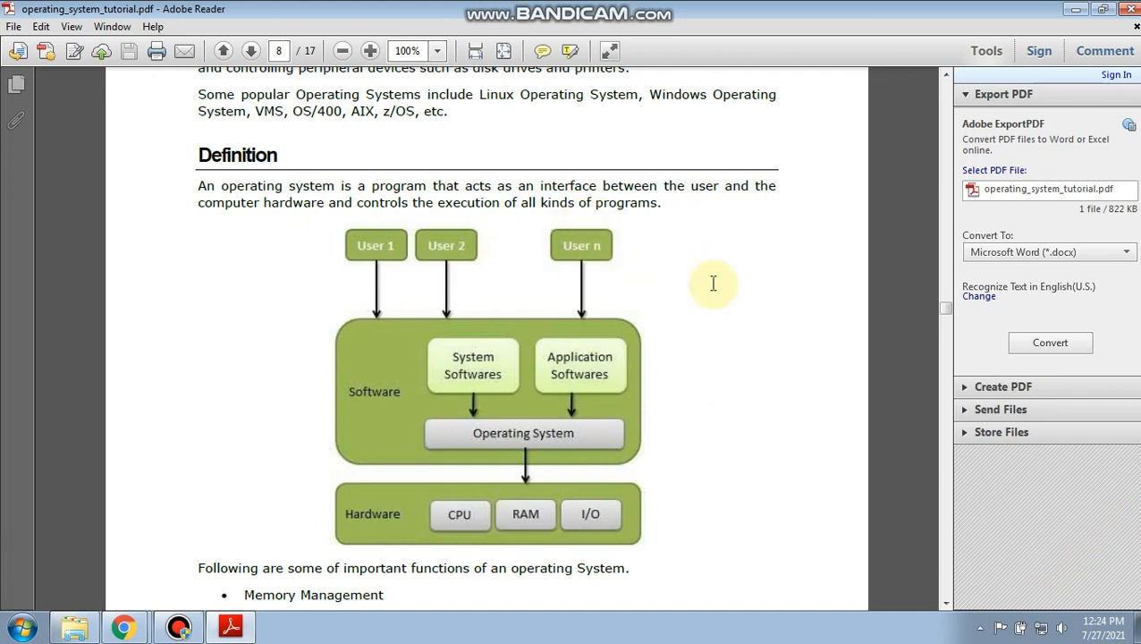
{"action": "mouse_move", "coordinate": [946, 607]}
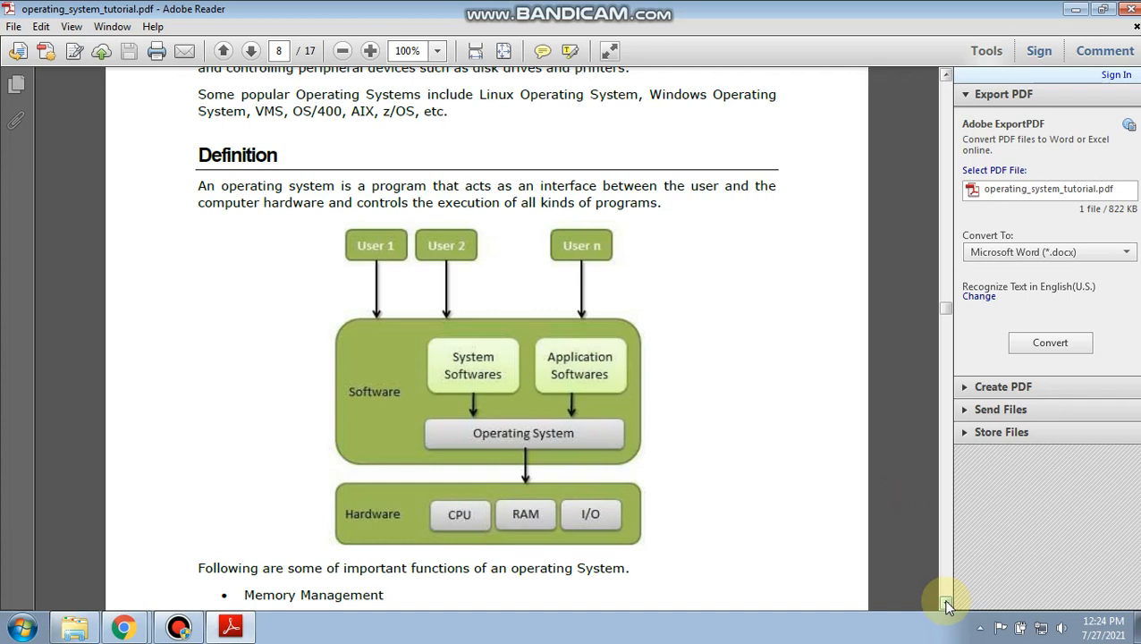
Scroll down through the tutorial until page 9 with the Memory and Processor Management sections shows.
{"action": "scroll", "scroll_direction": "down", "scroll_amount": 3}
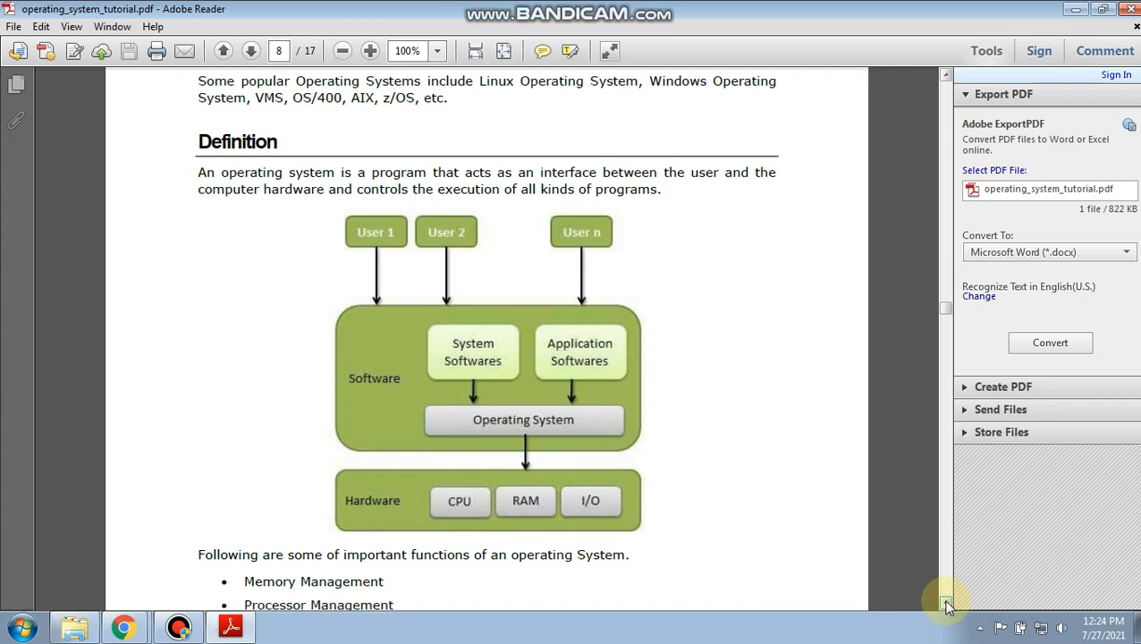
{"action": "scroll", "scroll_direction": "down", "scroll_amount": 3}
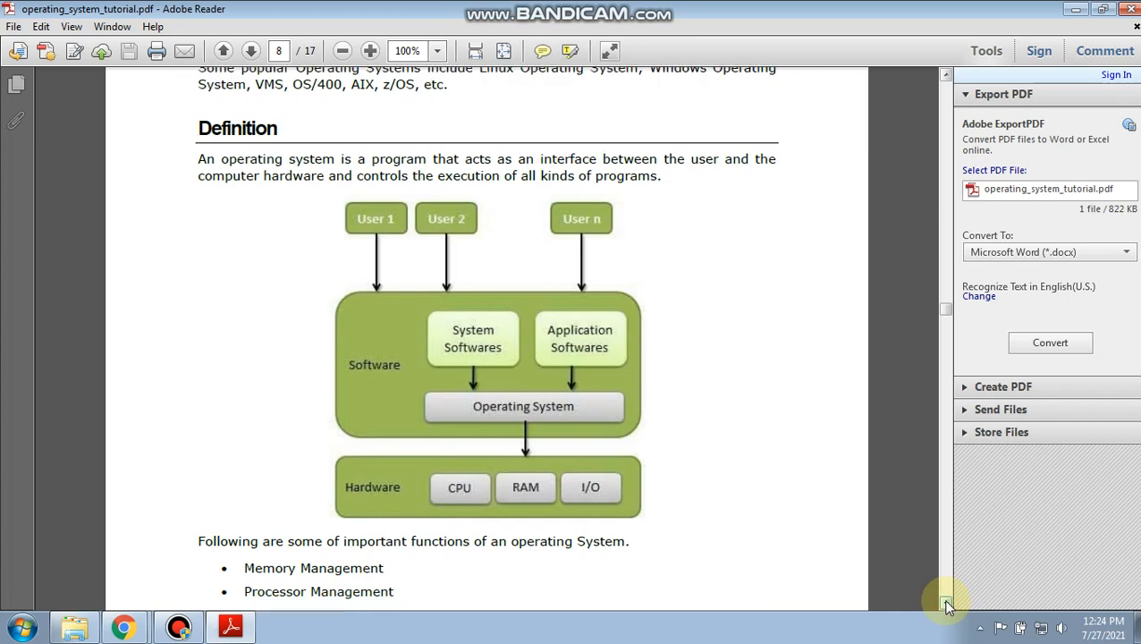
{"action": "scroll", "scroll_direction": "down", "scroll_amount": 3}
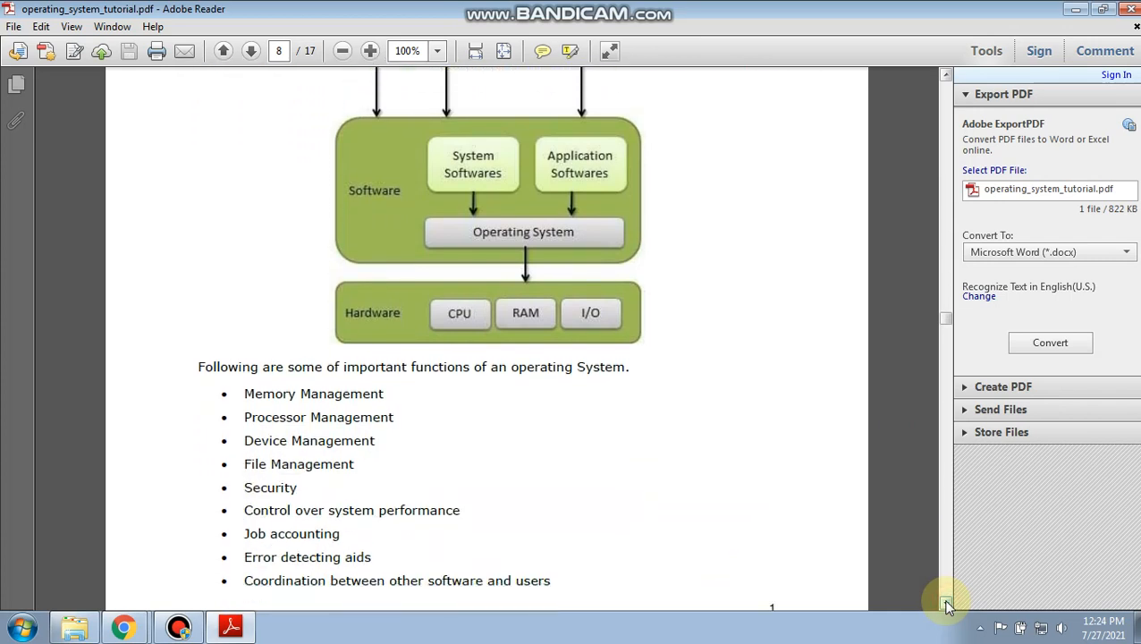
{"action": "scroll", "scroll_direction": "down", "scroll_amount": 3}
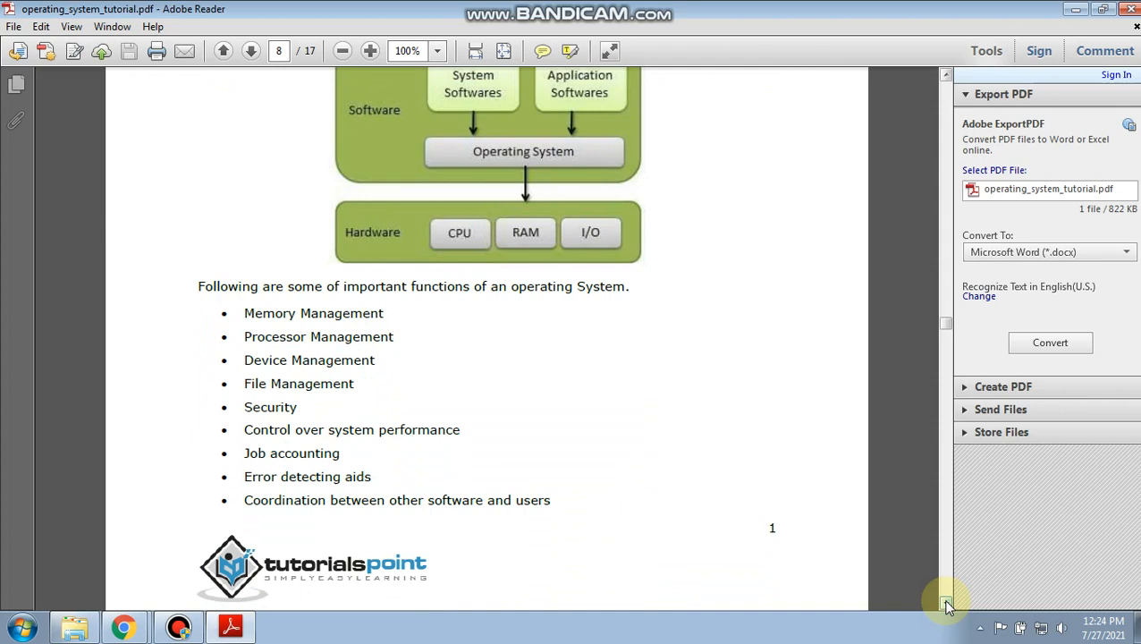
{"action": "mouse_move", "coordinate": [658, 505]}
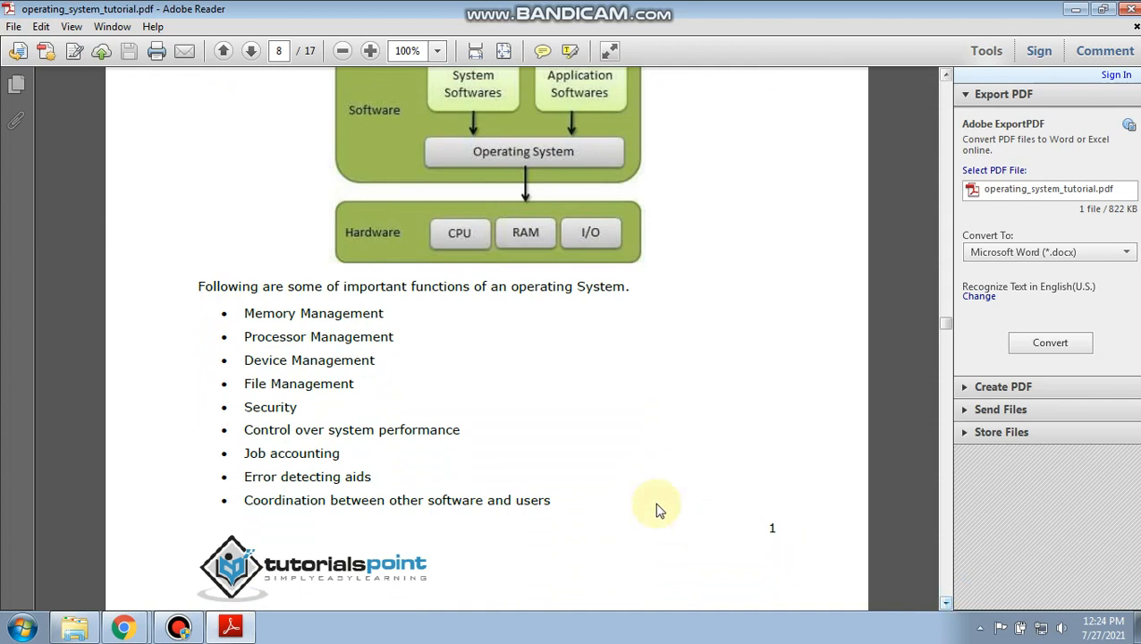
{"action": "double_click", "coordinate": [333, 336]}
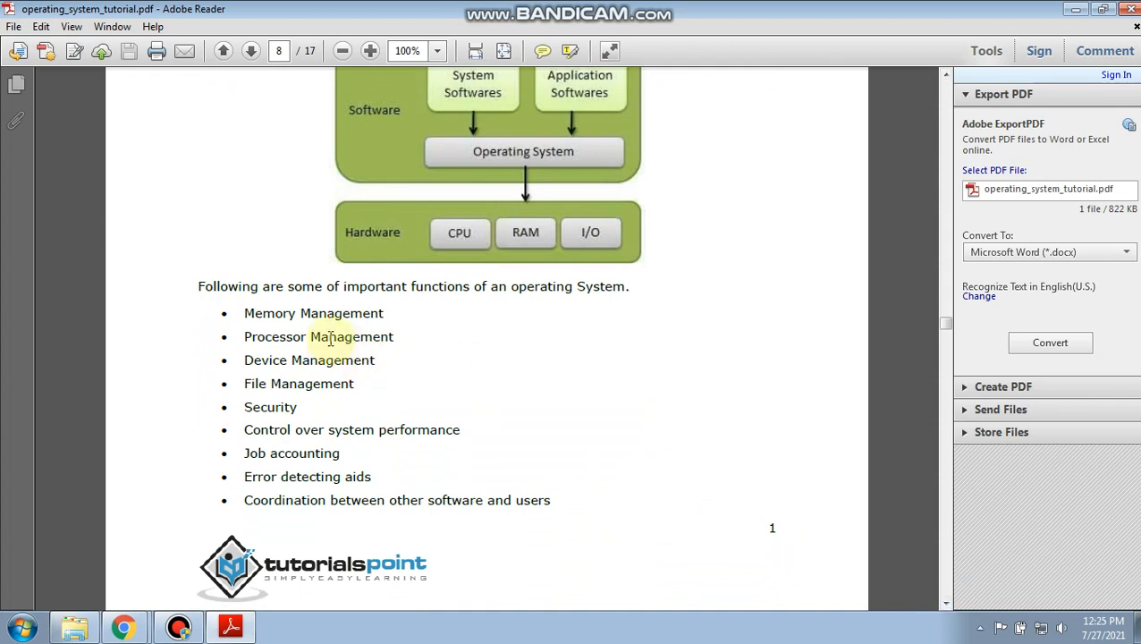
{"action": "mouse_move", "coordinate": [290, 413]}
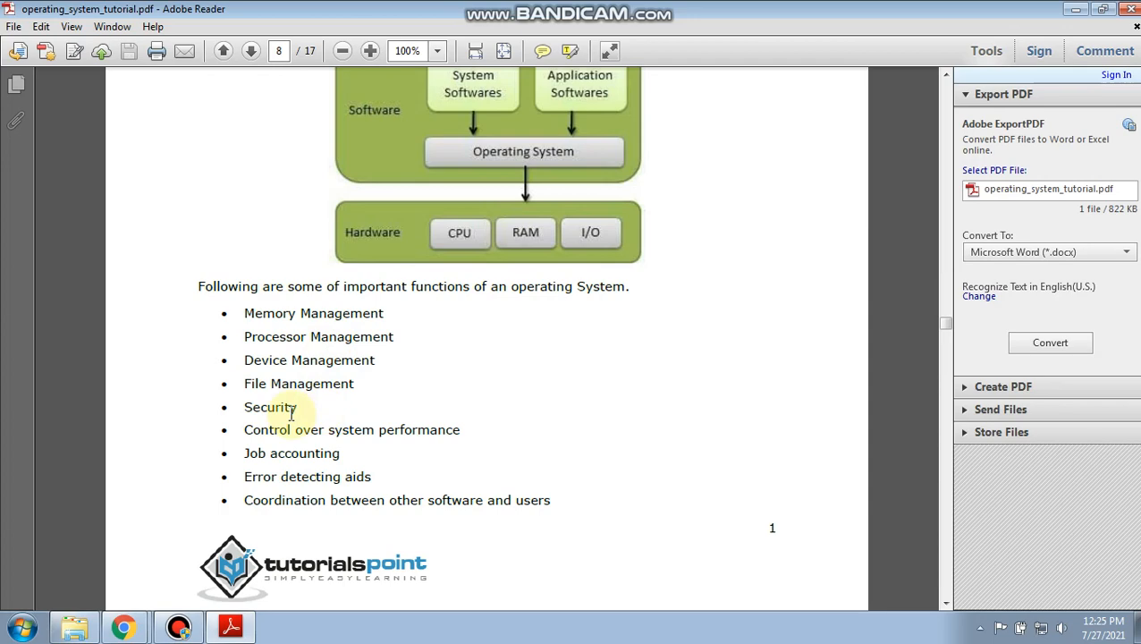
{"action": "mouse_move", "coordinate": [508, 630]}
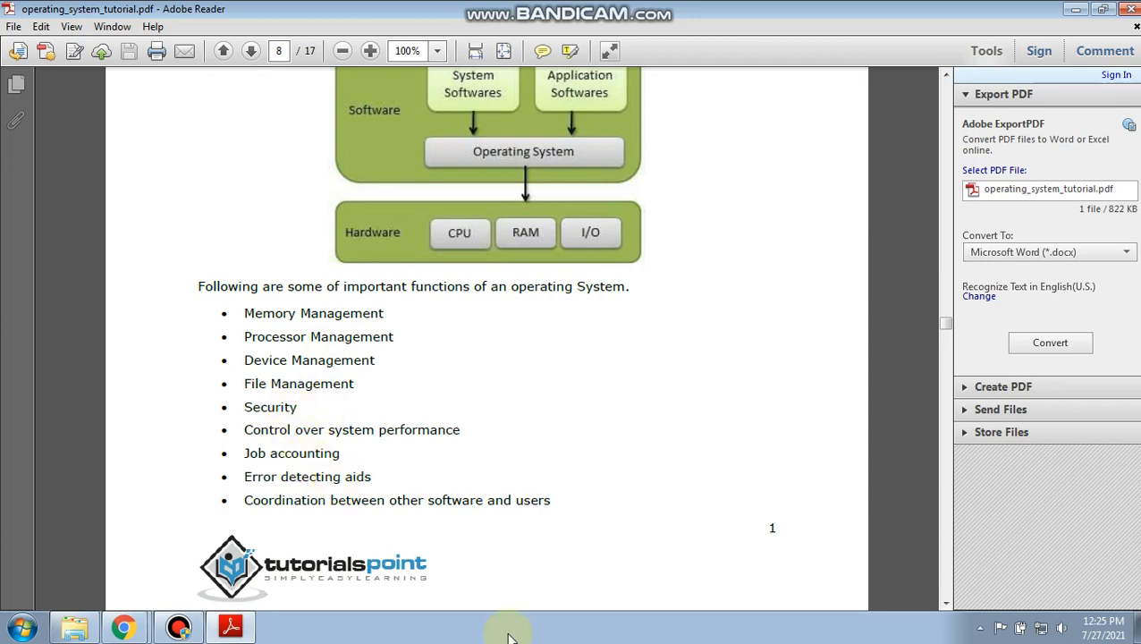
{"action": "scroll", "scroll_direction": "down", "scroll_amount": 3}
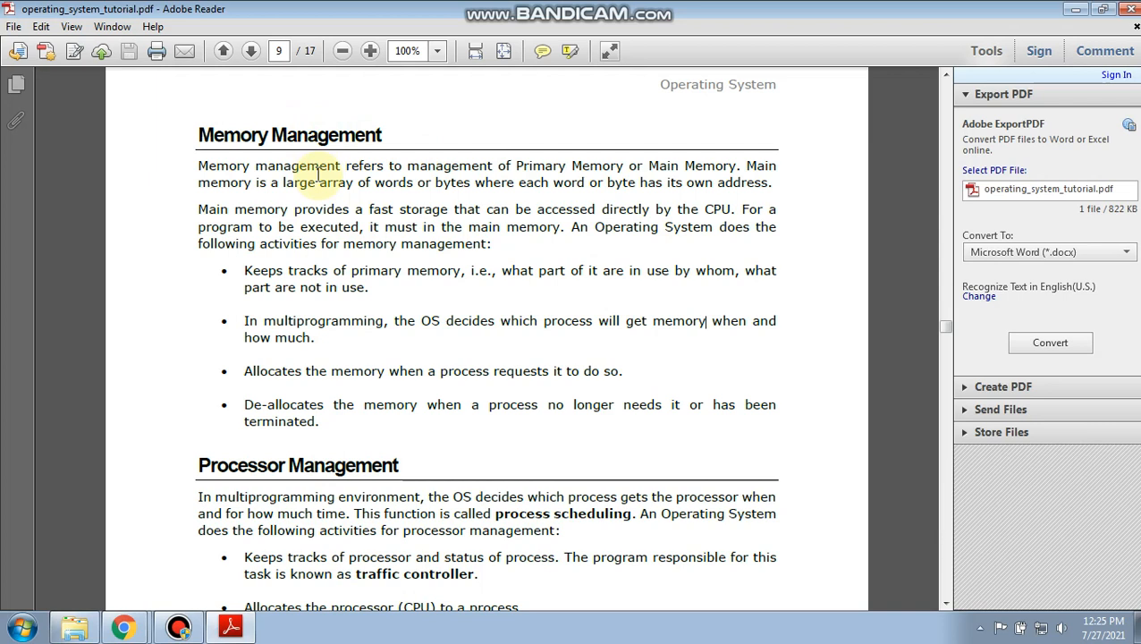
{"action": "mouse_move", "coordinate": [474, 168]}
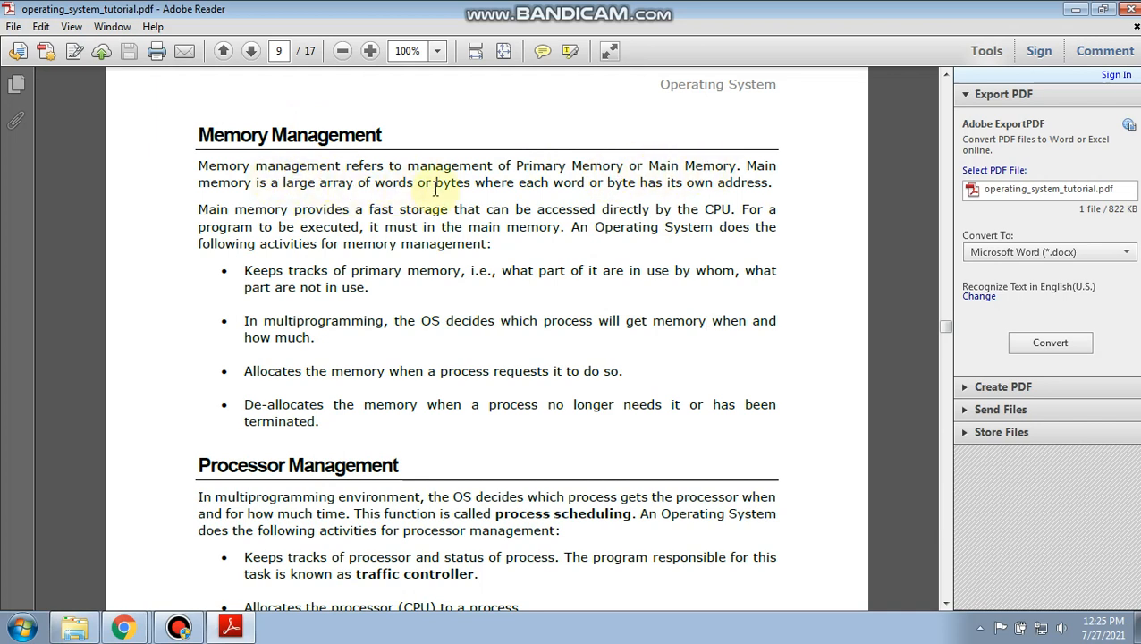
{"action": "mouse_move", "coordinate": [561, 195]}
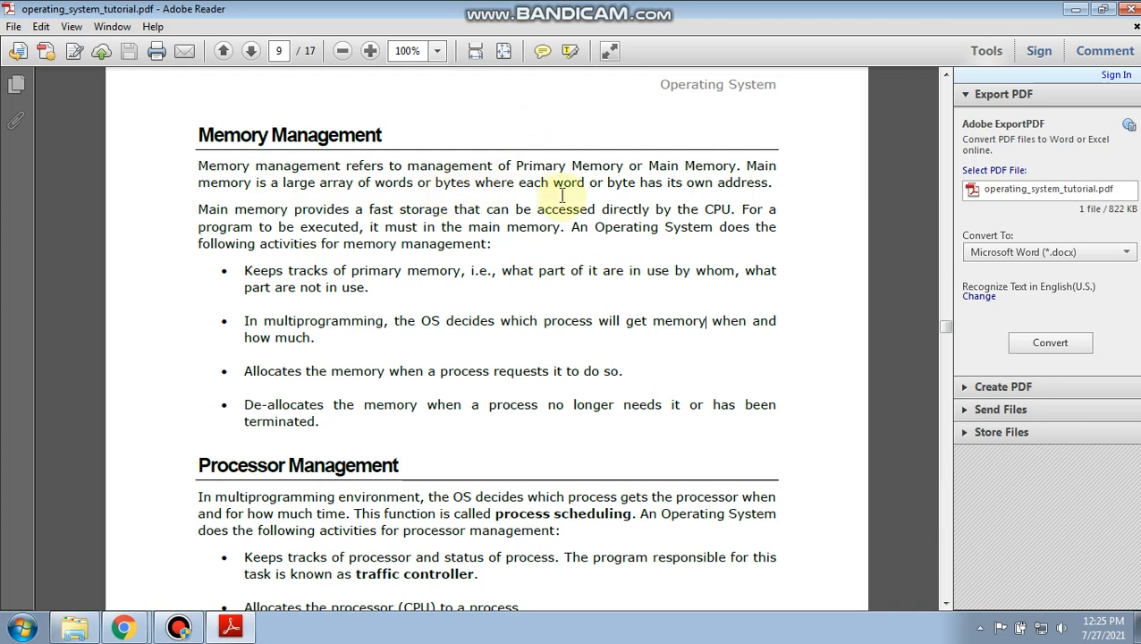
{"action": "mouse_move", "coordinate": [393, 218]}
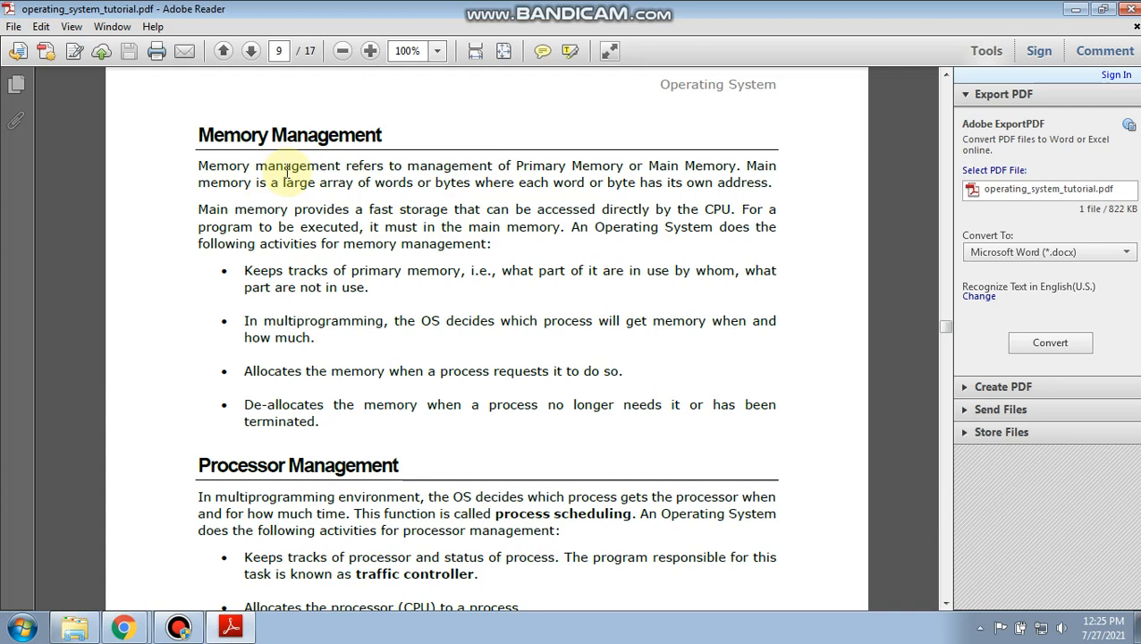
{"action": "mouse_move", "coordinate": [508, 161]}
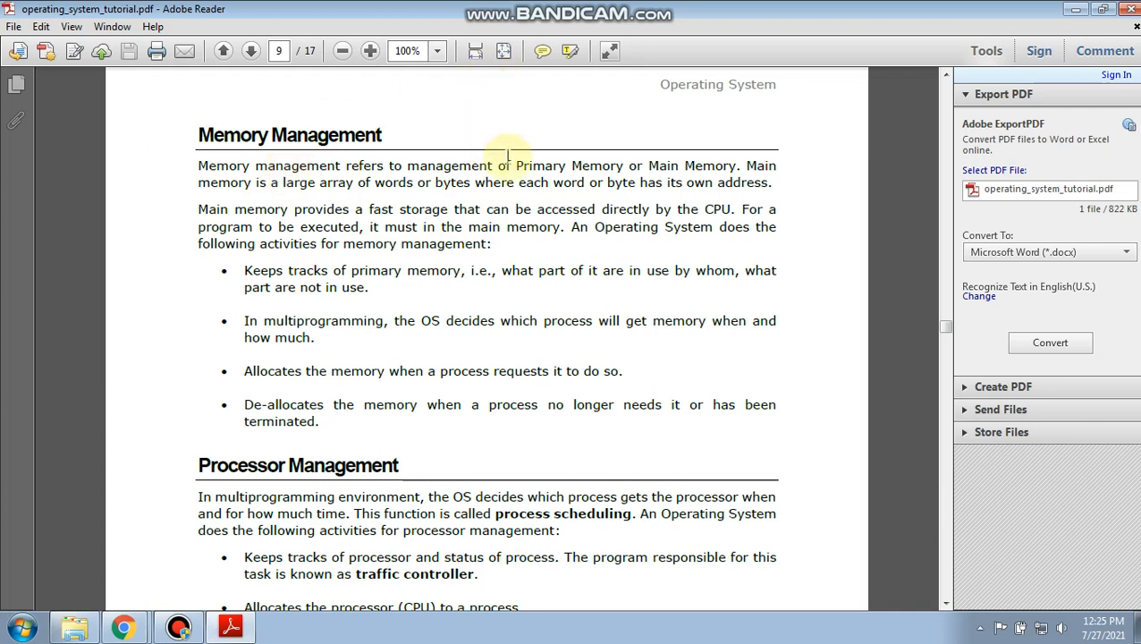
Highlight the phrase 'large array of words' in the Memory Management definition paragraph.
{"action": "left_click_drag", "start_coordinate": [515, 164], "coordinate": [626, 164]}
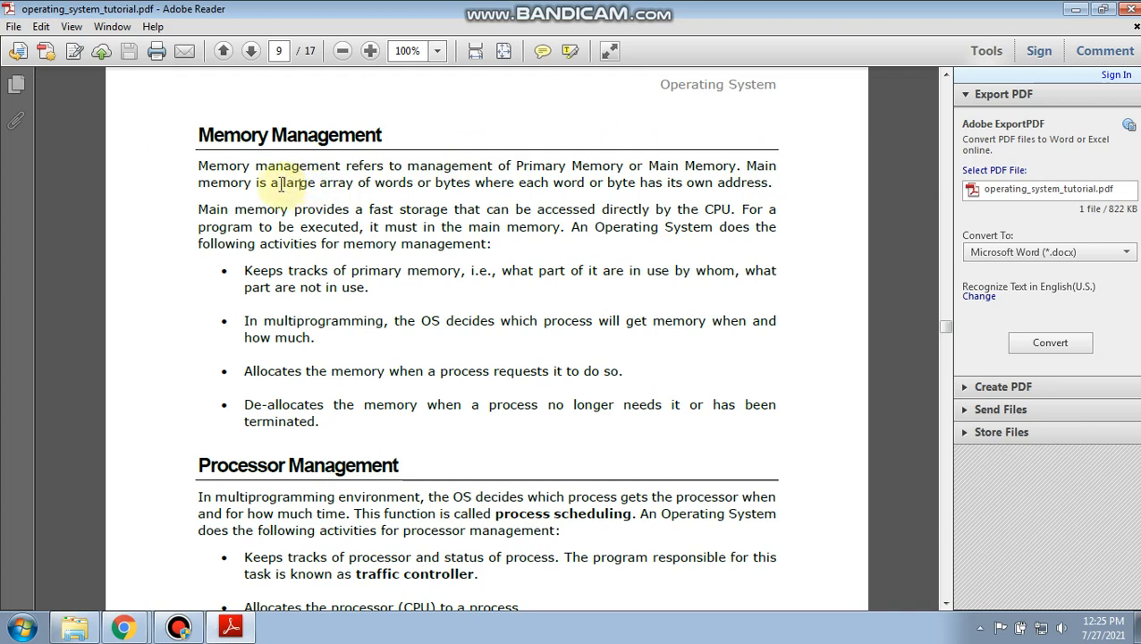
{"action": "left_click_drag", "start_coordinate": [283, 183], "coordinate": [415, 182]}
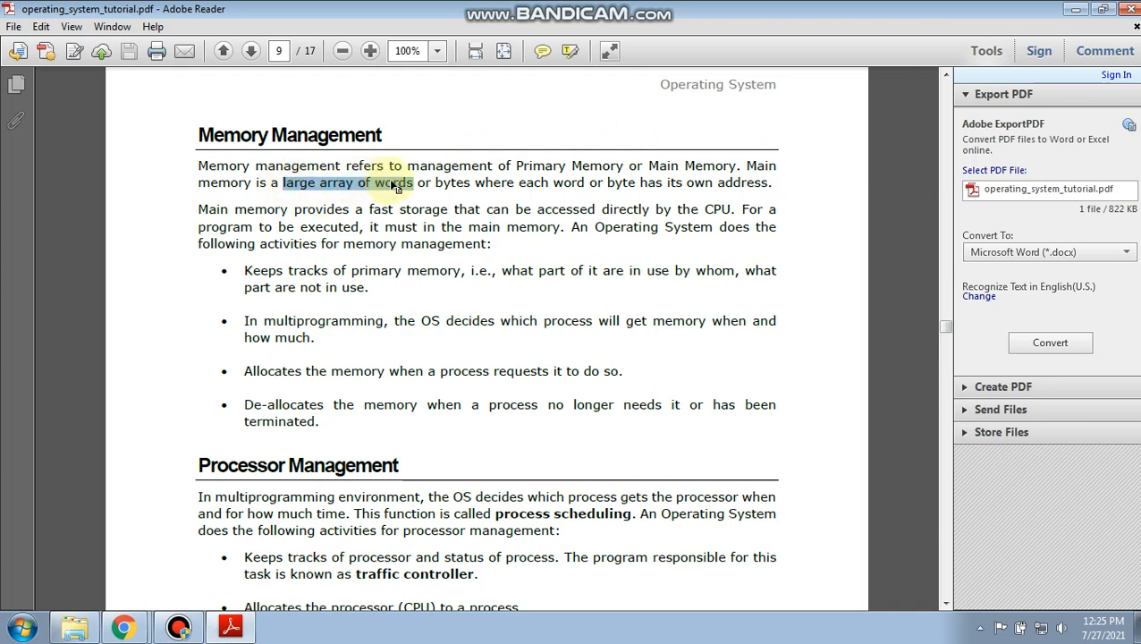
{"action": "mouse_move", "coordinate": [447, 218]}
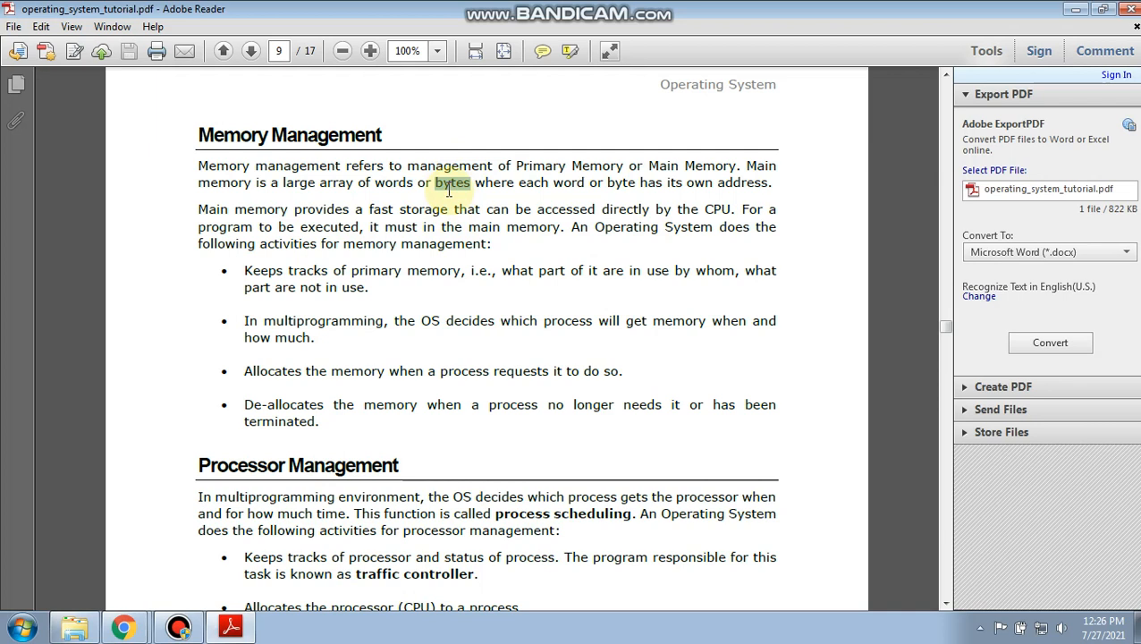
Select the word 'address' at the end of the first Memory Management paragraph.
{"action": "double_click", "coordinate": [451, 182]}
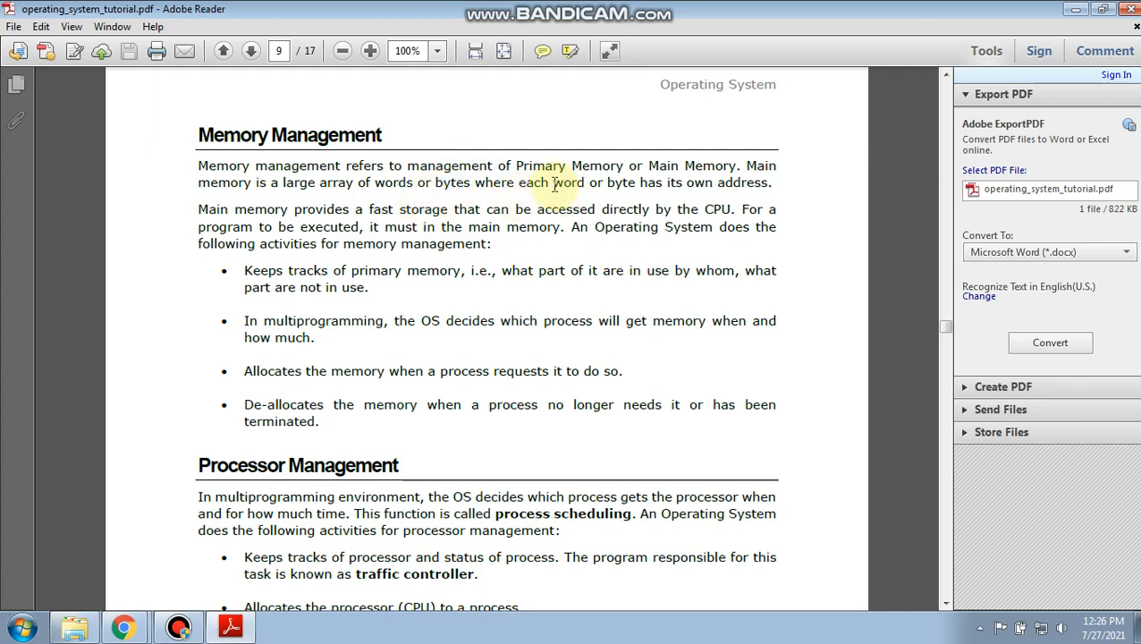
{"action": "double_click", "coordinate": [569, 182]}
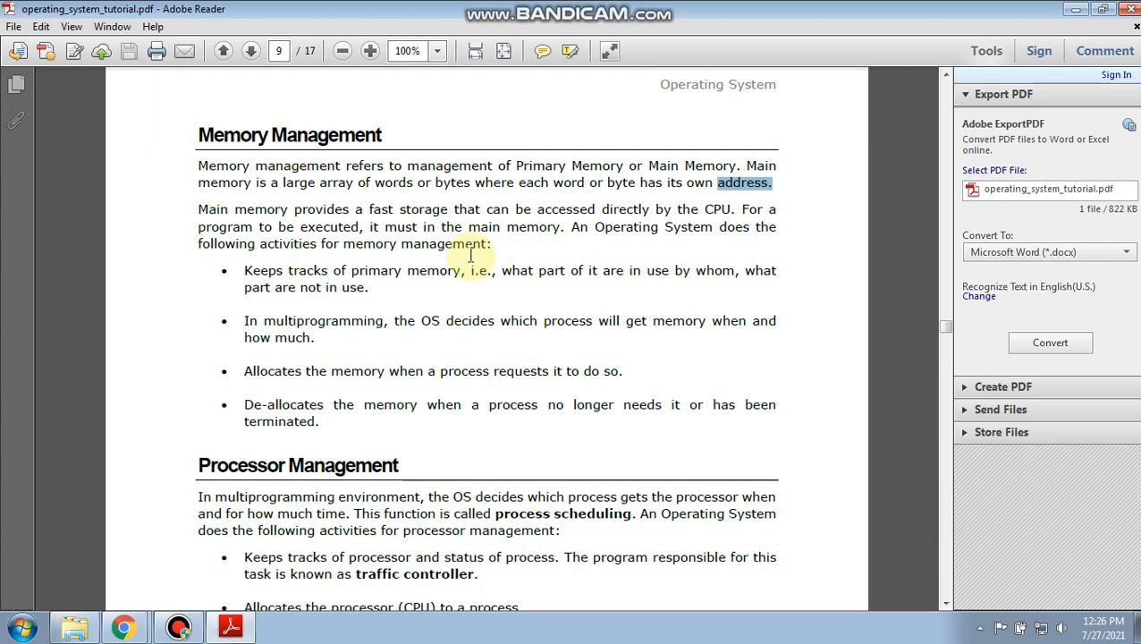
{"action": "mouse_move", "coordinate": [379, 189]}
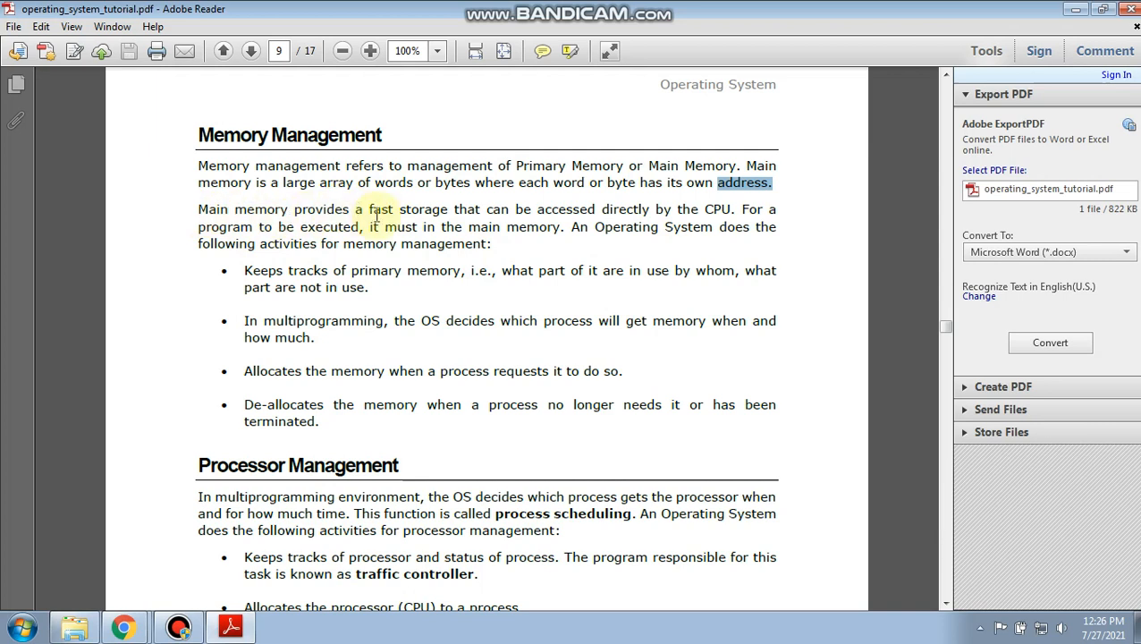
{"action": "mouse_move", "coordinate": [561, 197]}
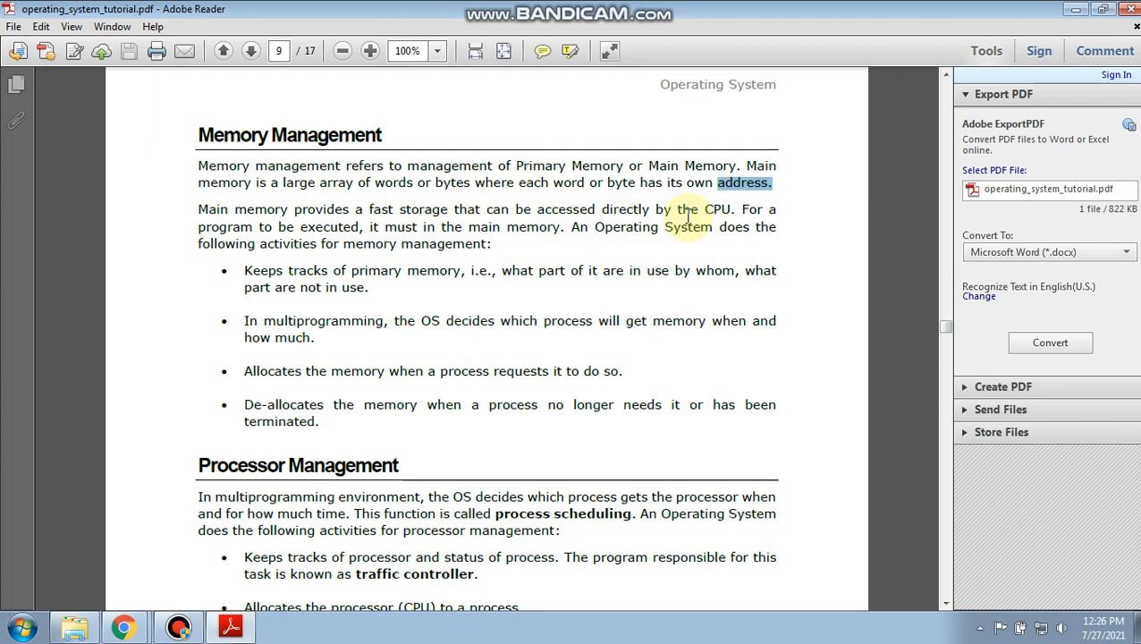
{"action": "mouse_move", "coordinate": [283, 211]}
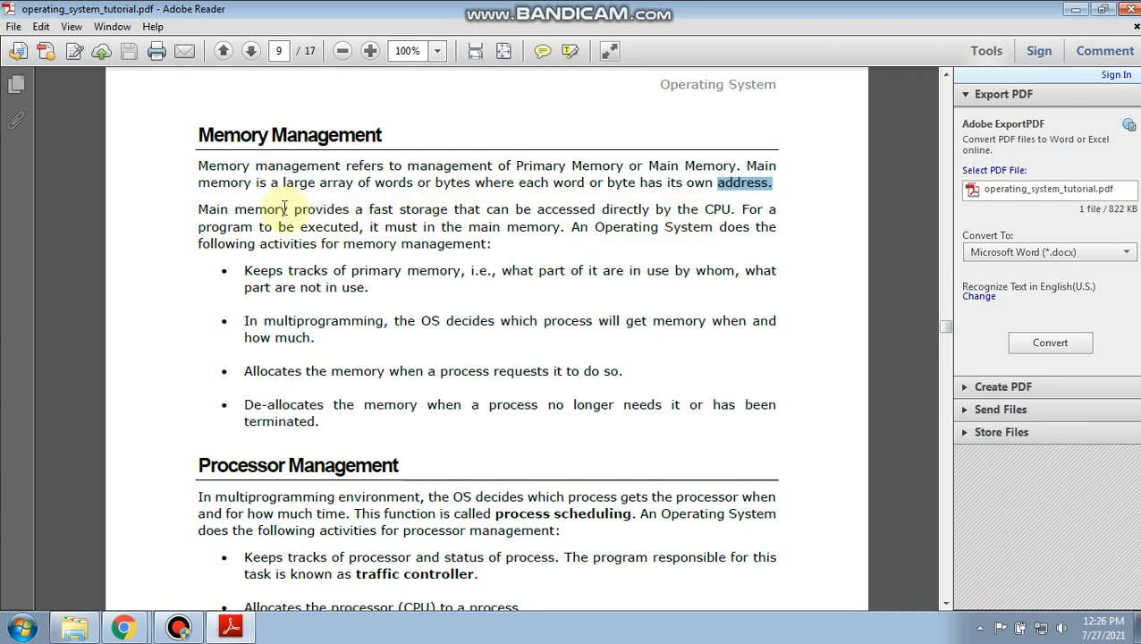
{"action": "double_click", "coordinate": [422, 207]}
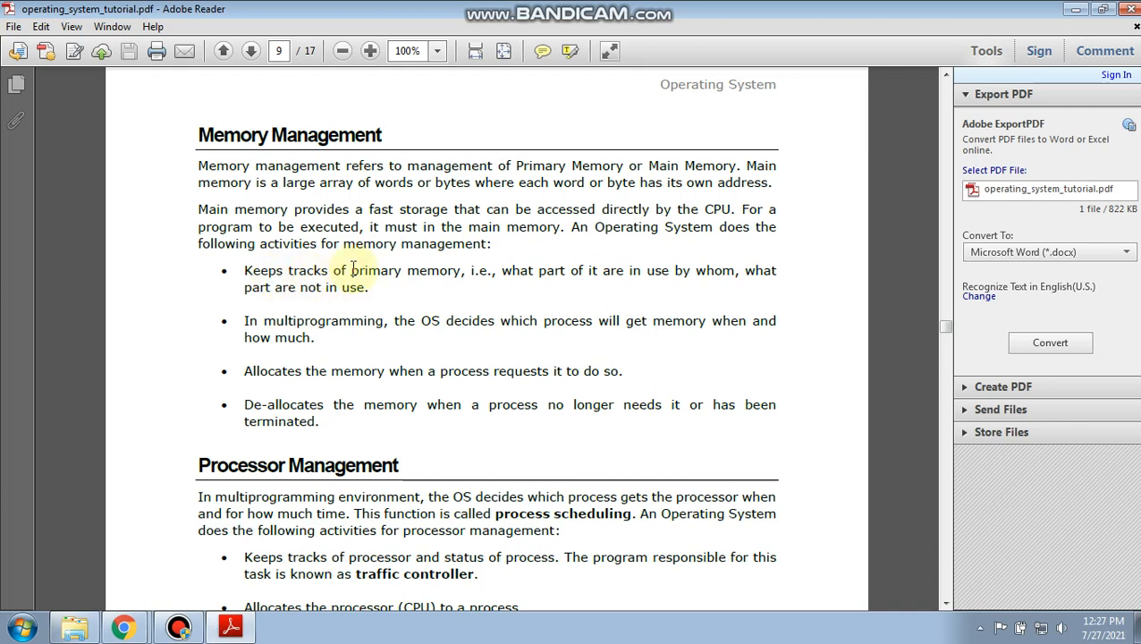
{"action": "mouse_move", "coordinate": [515, 272]}
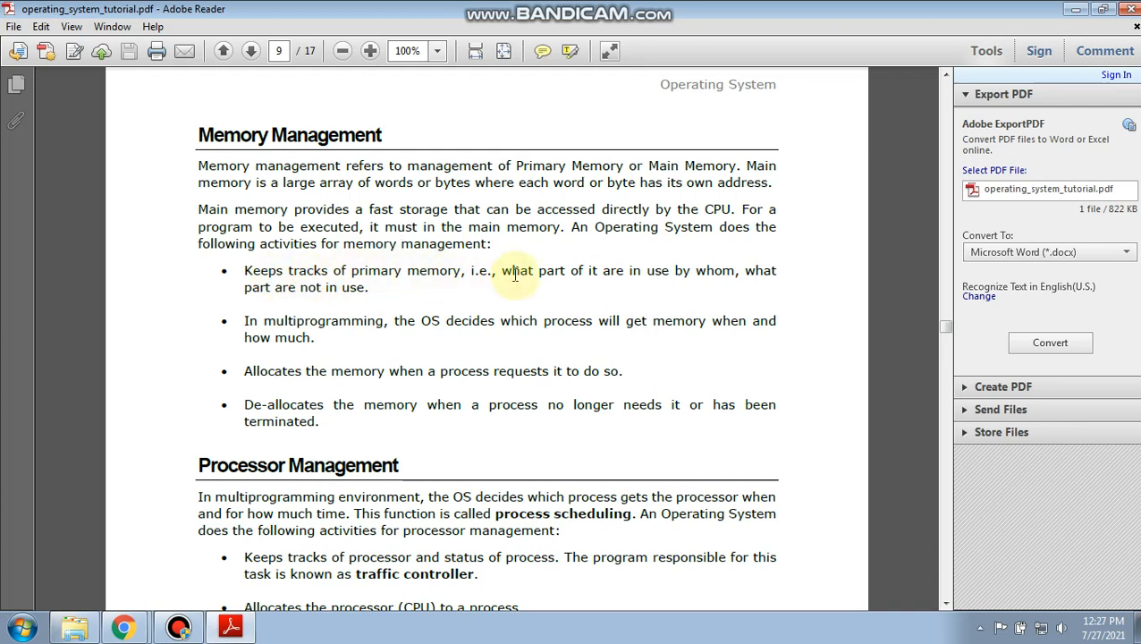
{"action": "mouse_move", "coordinate": [658, 278]}
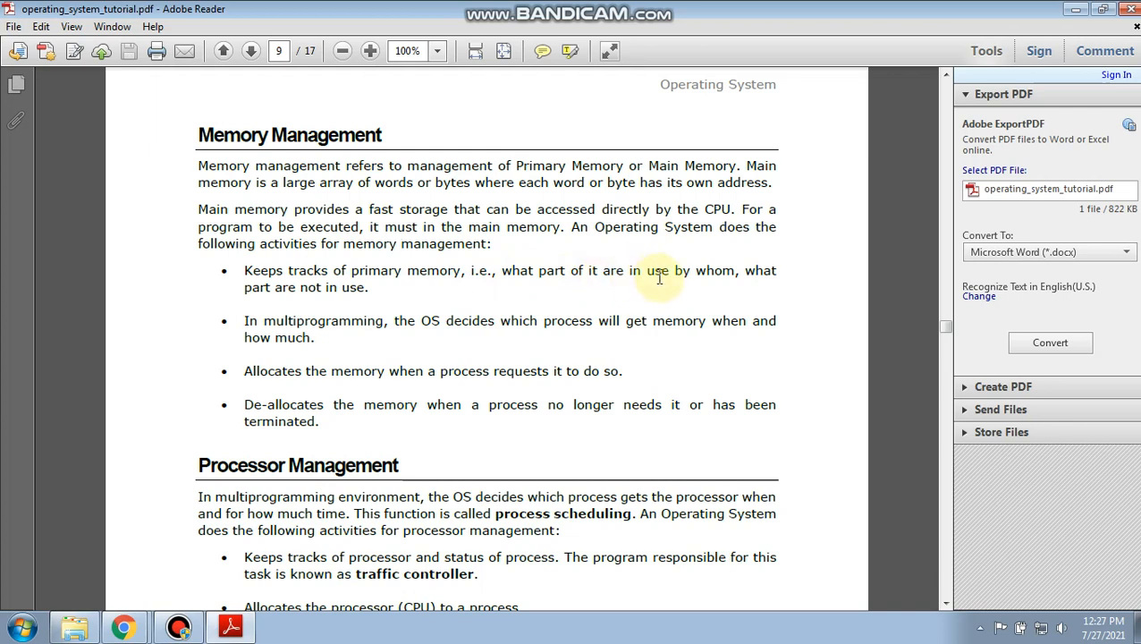
{"action": "mouse_move", "coordinate": [338, 300]}
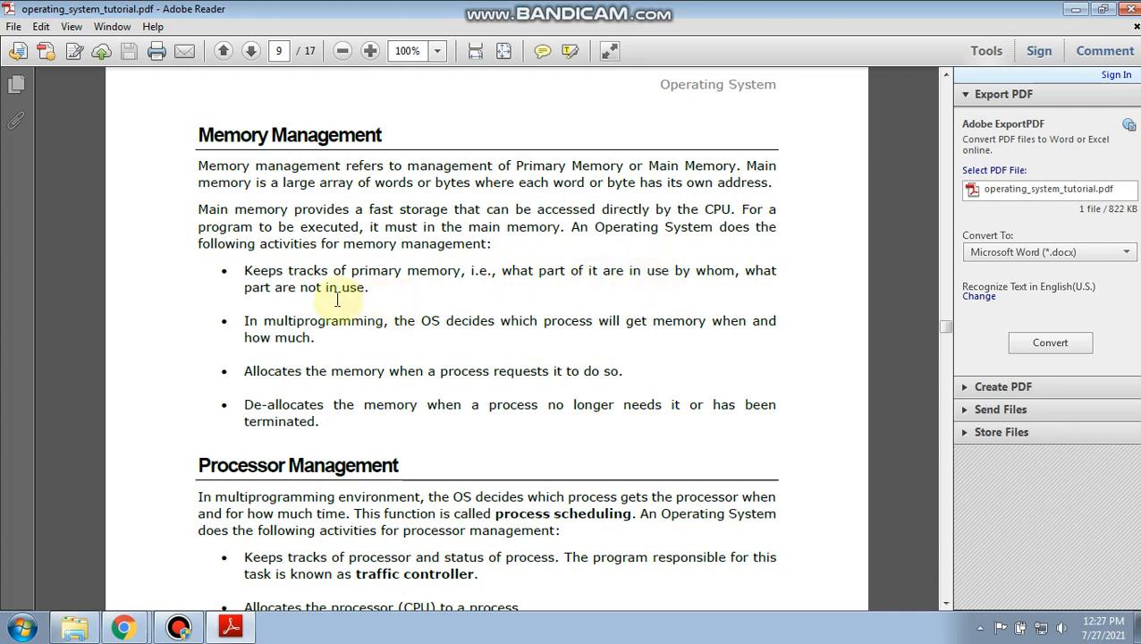